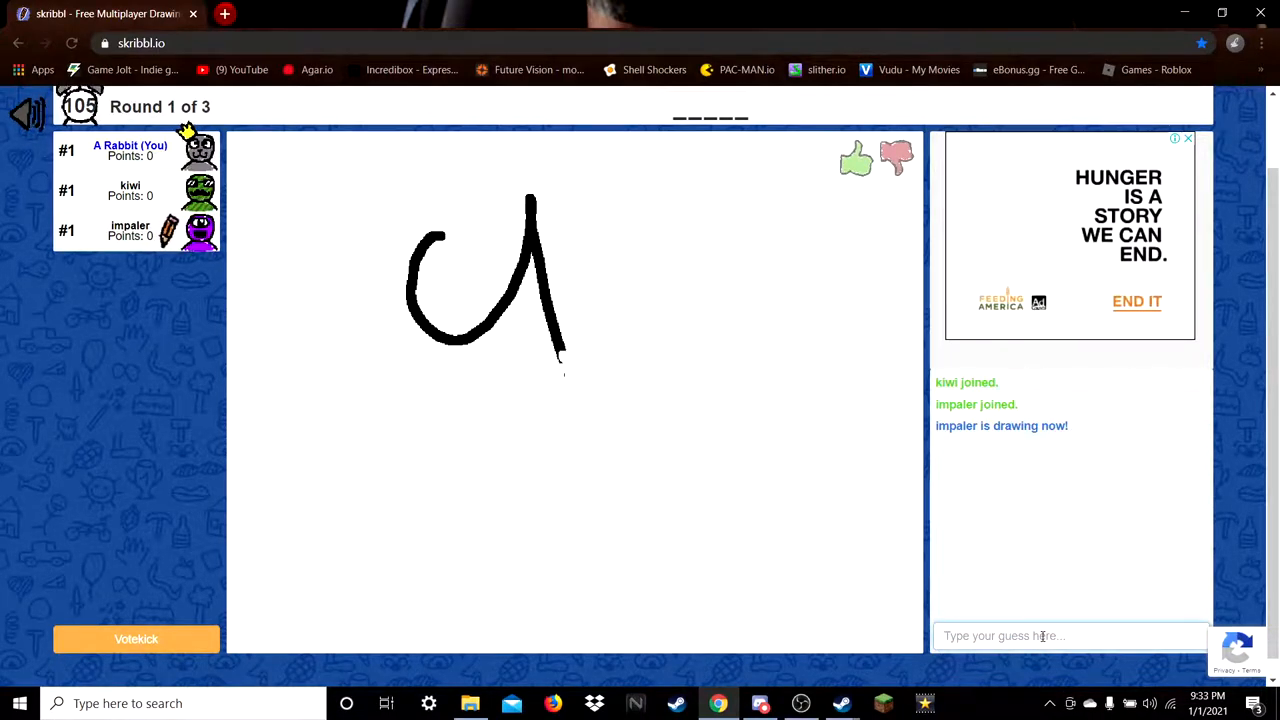
Enter the guess 'tic' while working toward guessing 'uncle'
{"action": "type", "text": "tic"}
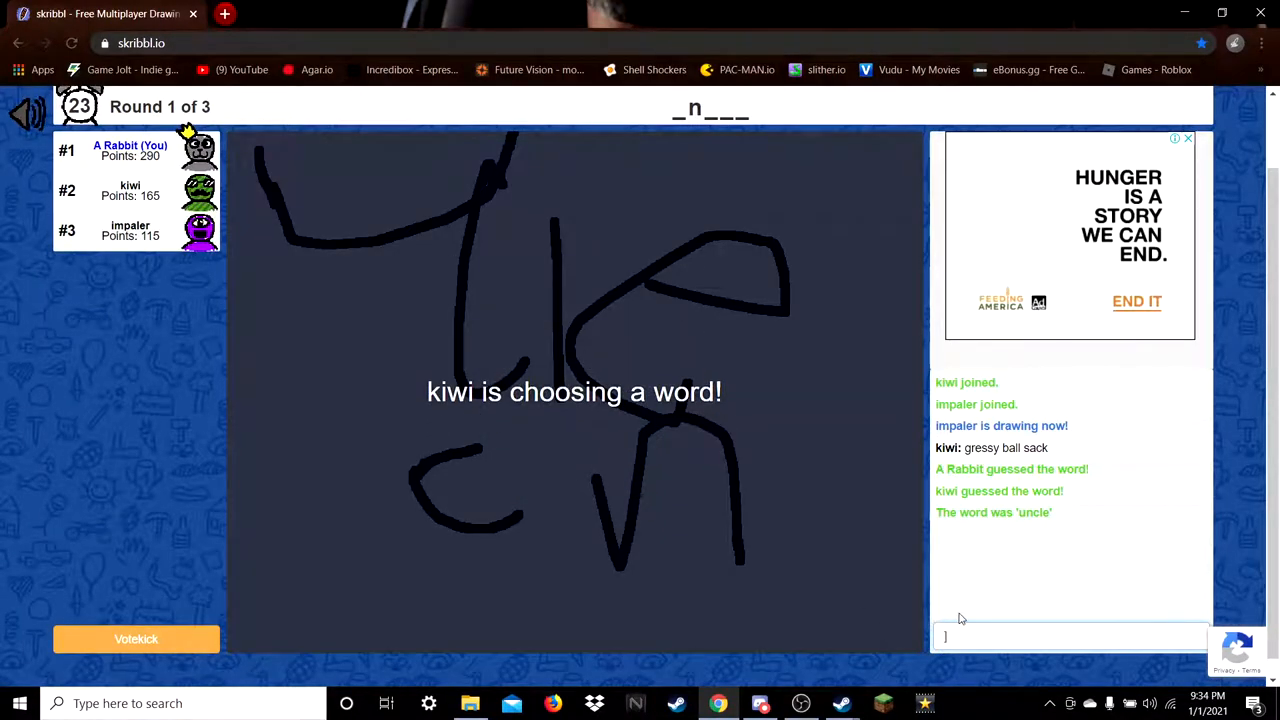
{"action": "mouse_move", "coordinate": [969, 605]}
{"action": "type", "text": "rose"}
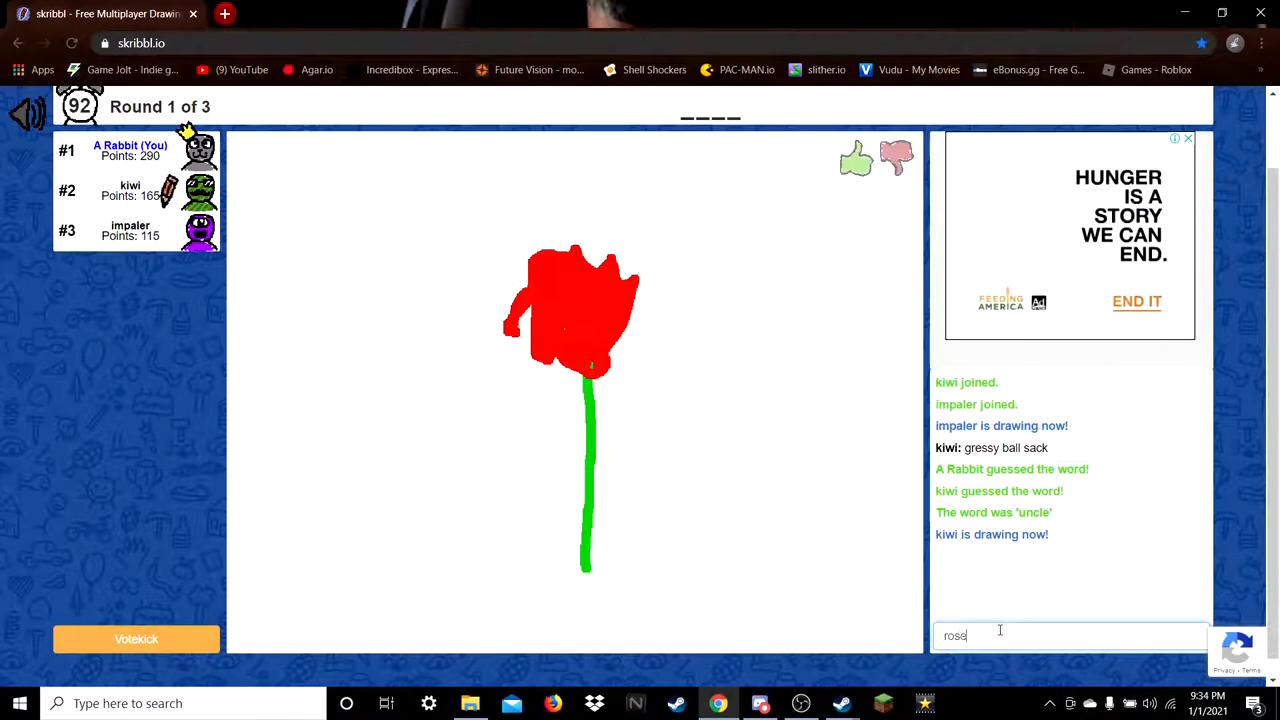
Submit 'rose' as the guess for kiwi's red flower drawing
{"action": "key", "text": "Return"}
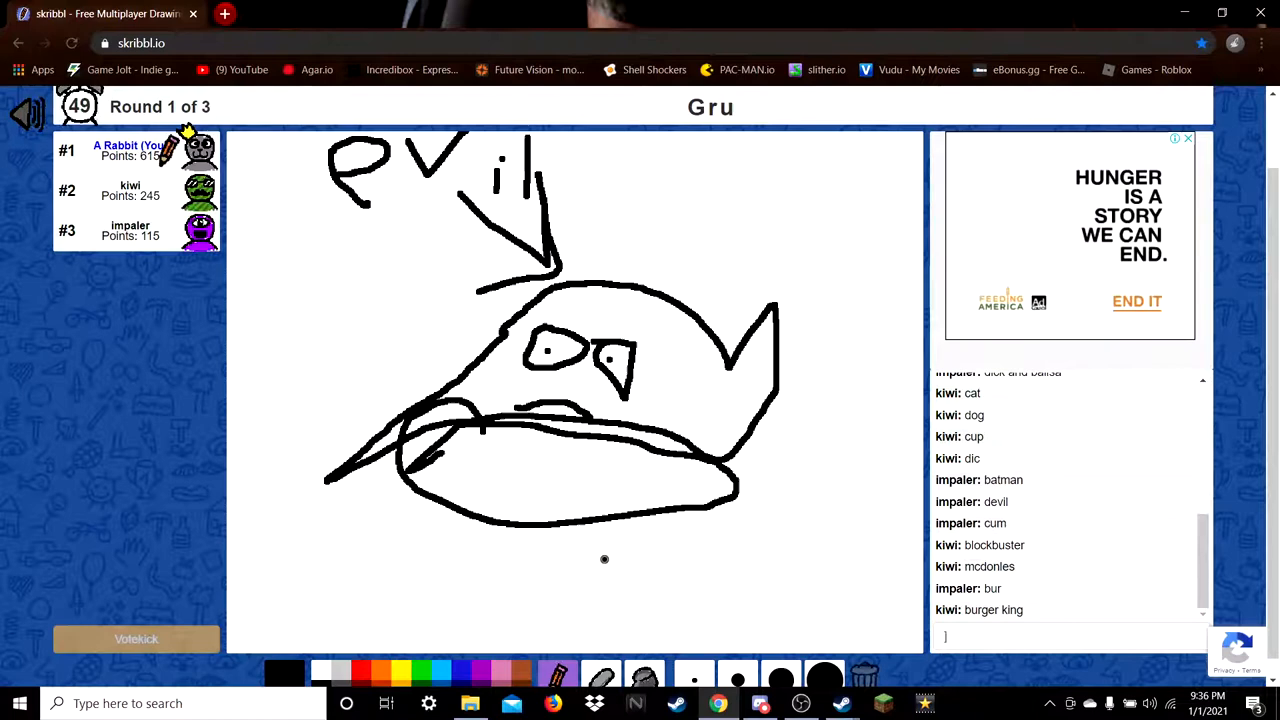
{"action": "left_click_drag", "start_coordinate": [495, 545], "coordinate": [462, 600]}
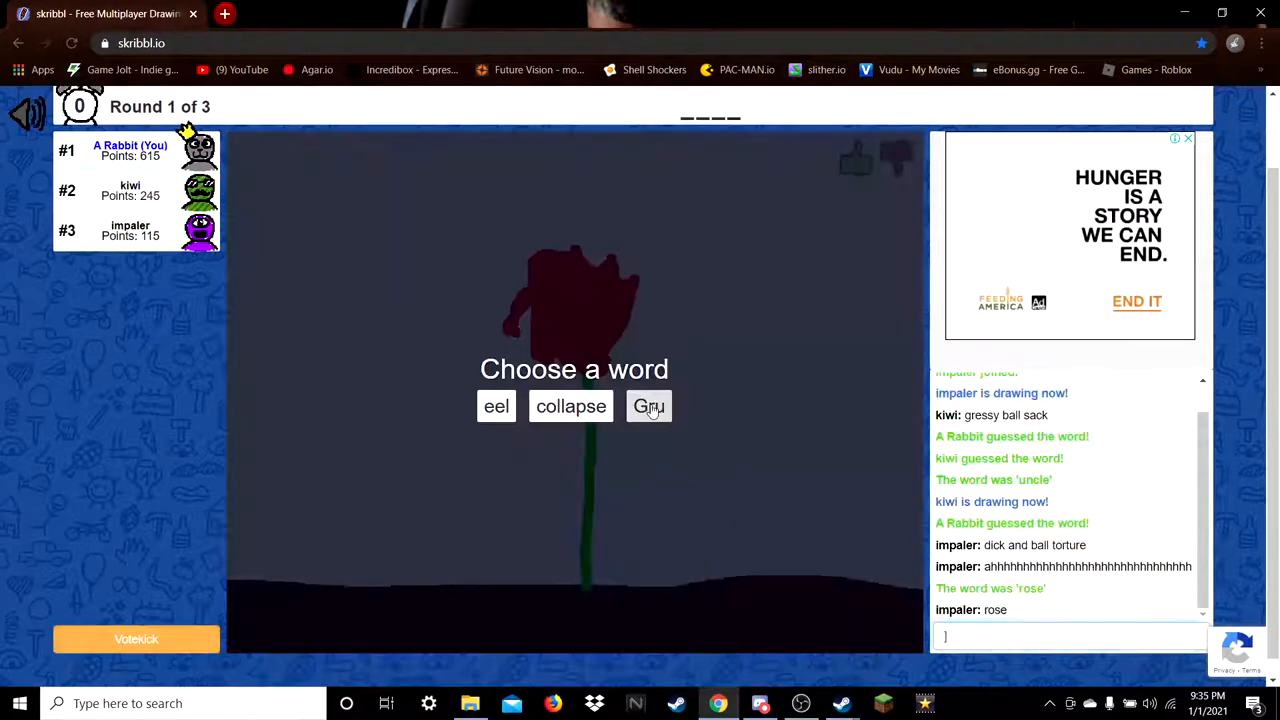
Pick 'Gru' as the word and sketch the outline of Gru's head
{"action": "left_click", "coordinate": [649, 406]}
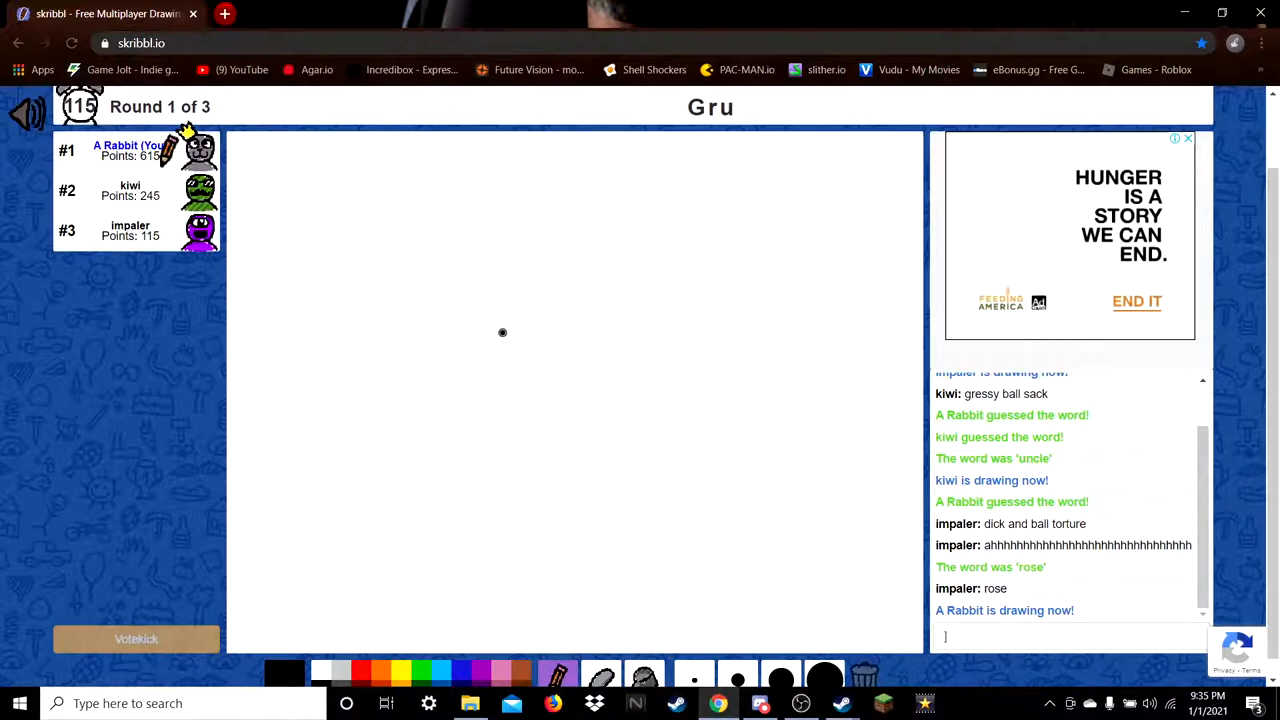
{"action": "left_click_drag", "start_coordinate": [500, 332], "coordinate": [730, 367]}
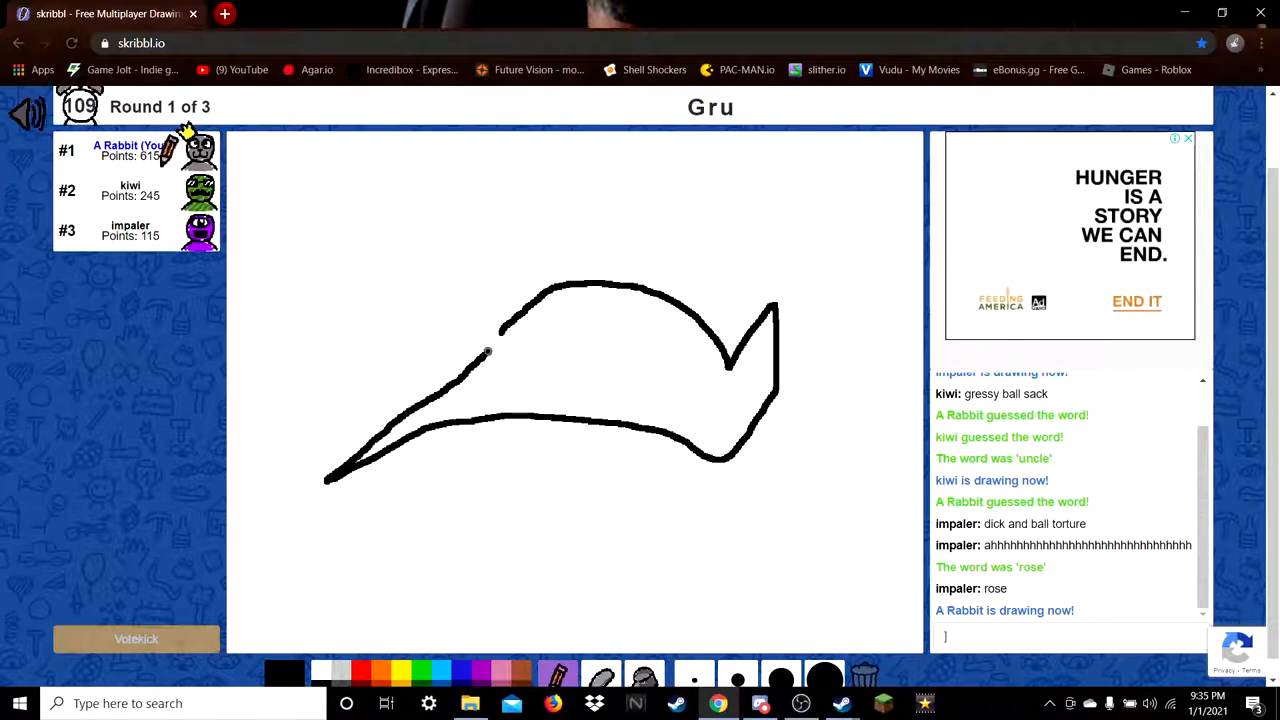
{"action": "left_click_drag", "start_coordinate": [525, 350], "coordinate": [595, 345]}
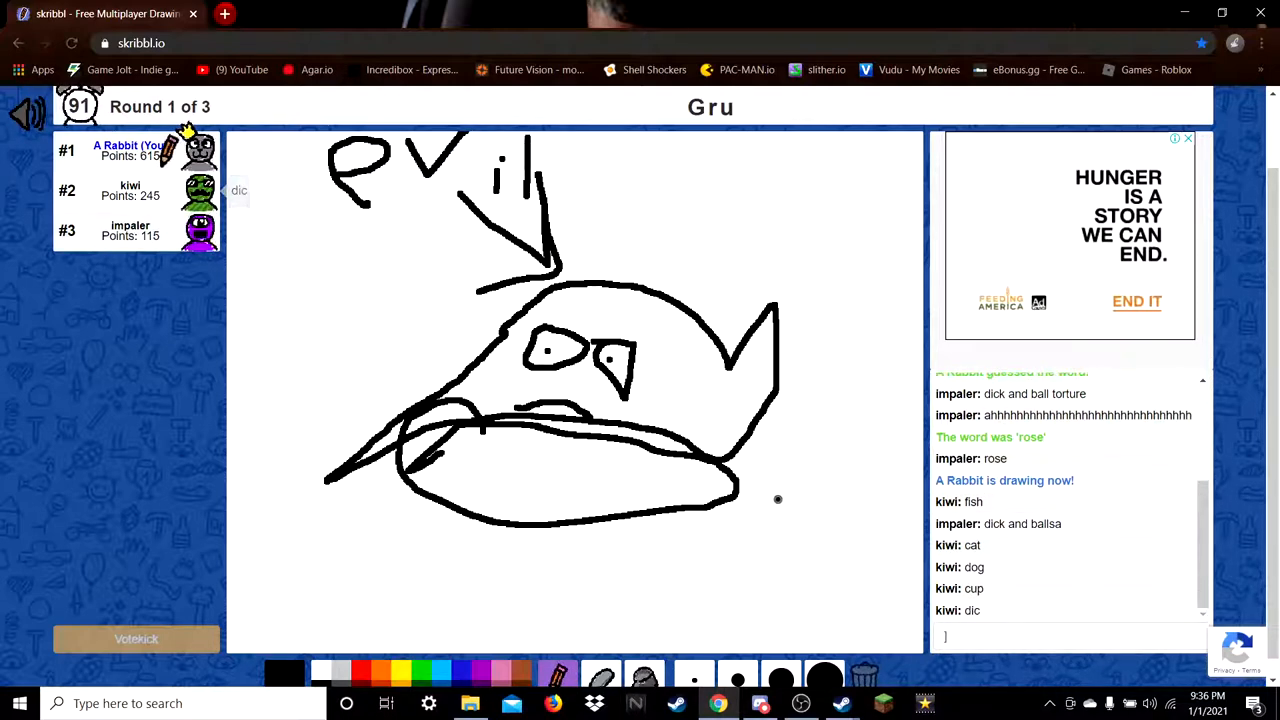
{"action": "mouse_move", "coordinate": [612, 580]}
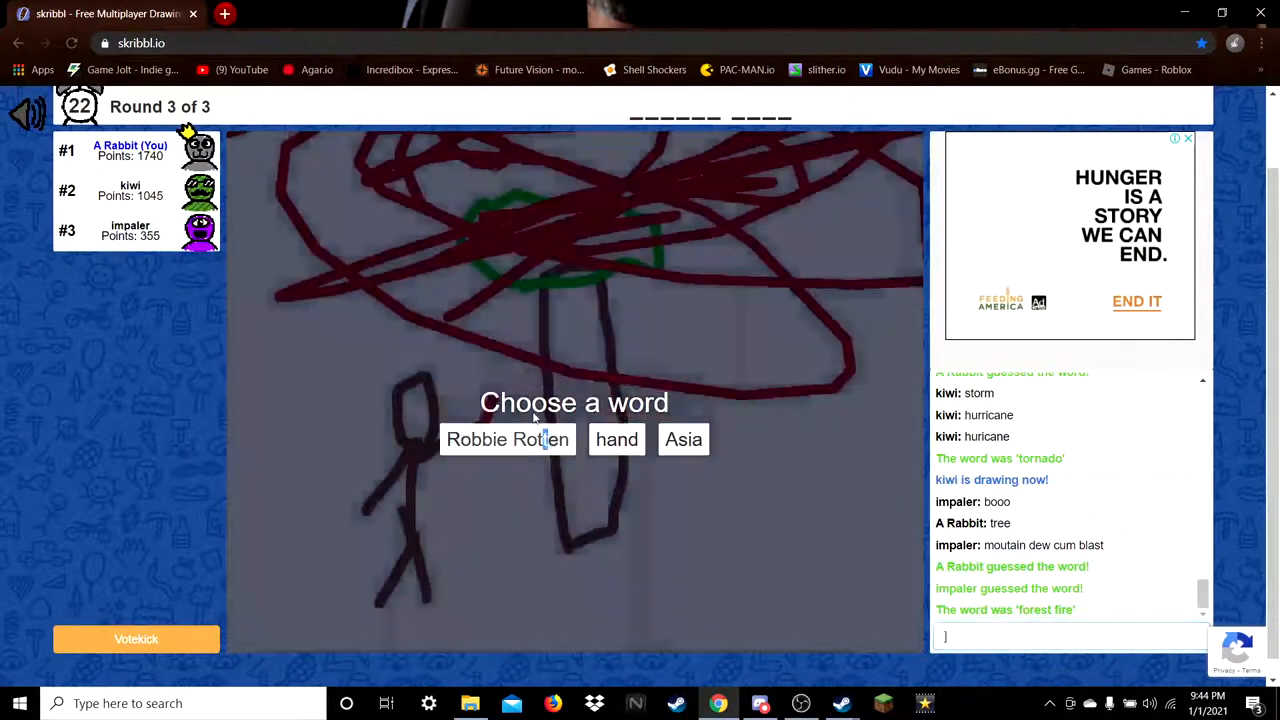
Pick 'Robbie Rotten' and draw the 'WE AR #1' letters inside a speech bubble
{"action": "left_click", "coordinate": [507, 439]}
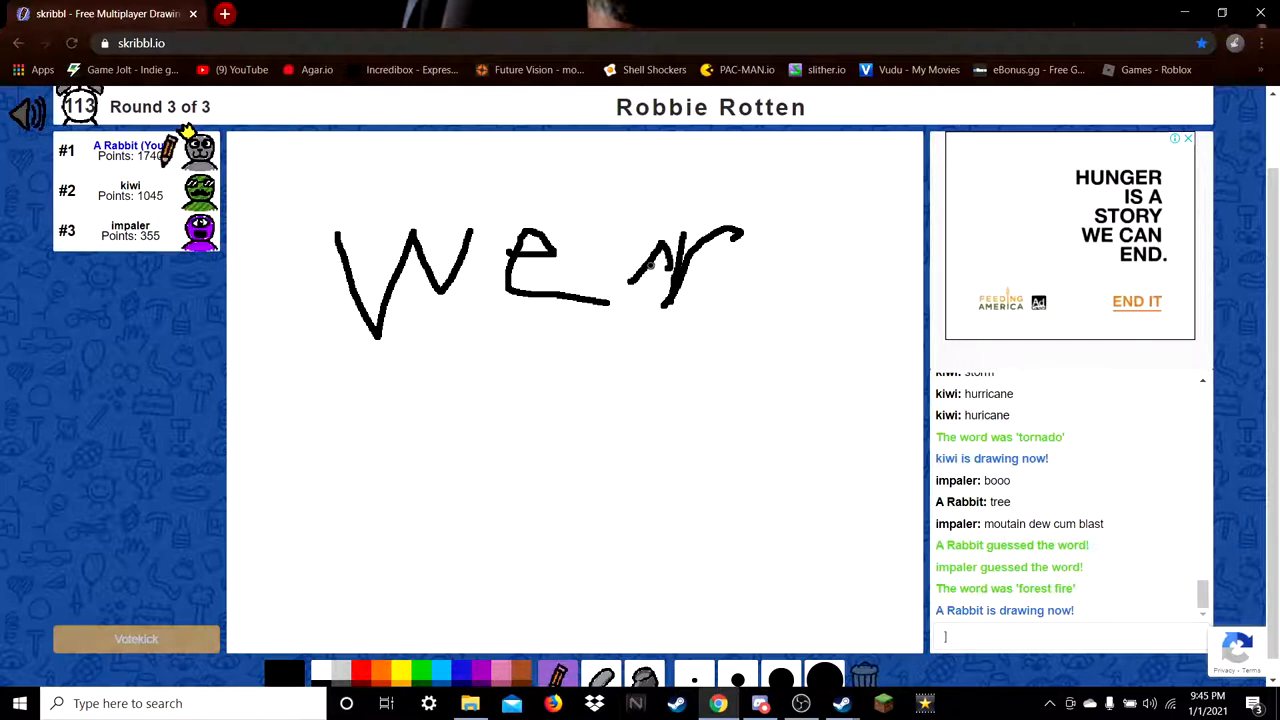
{"action": "left_click_drag", "start_coordinate": [730, 215], "coordinate": [790, 335]}
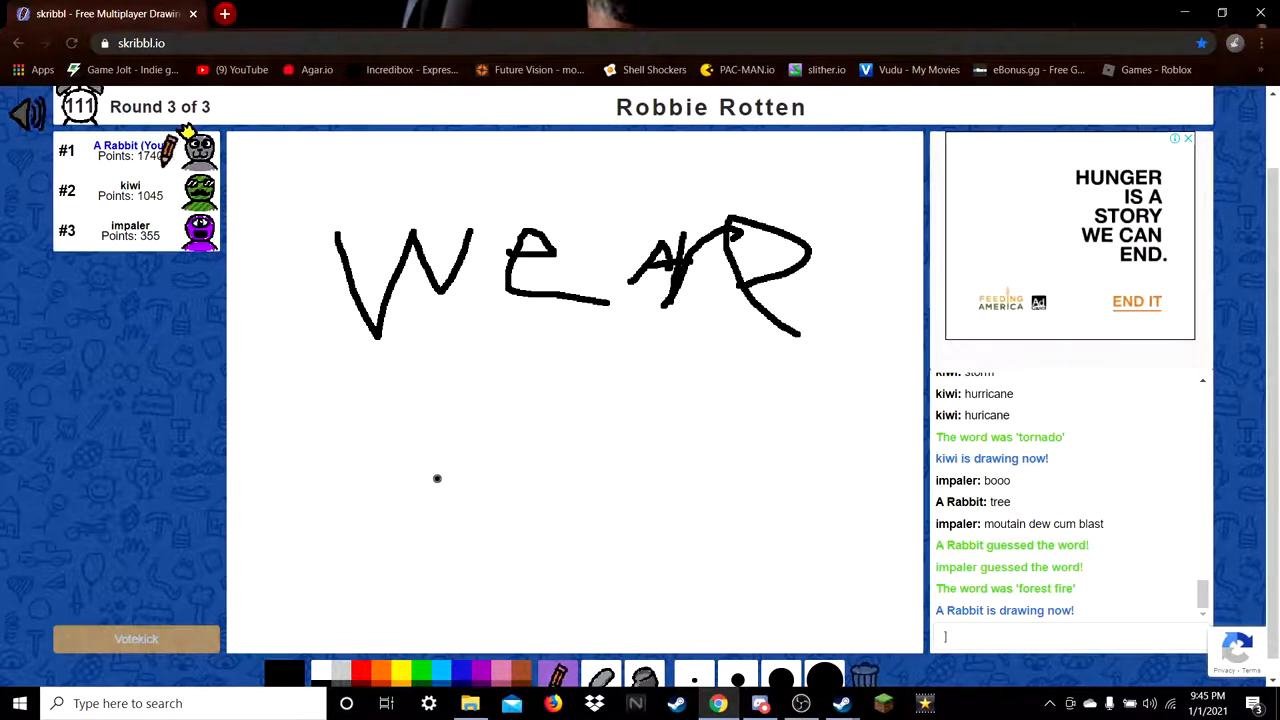
{"action": "left_click_drag", "start_coordinate": [480, 360], "coordinate": [505, 520]}
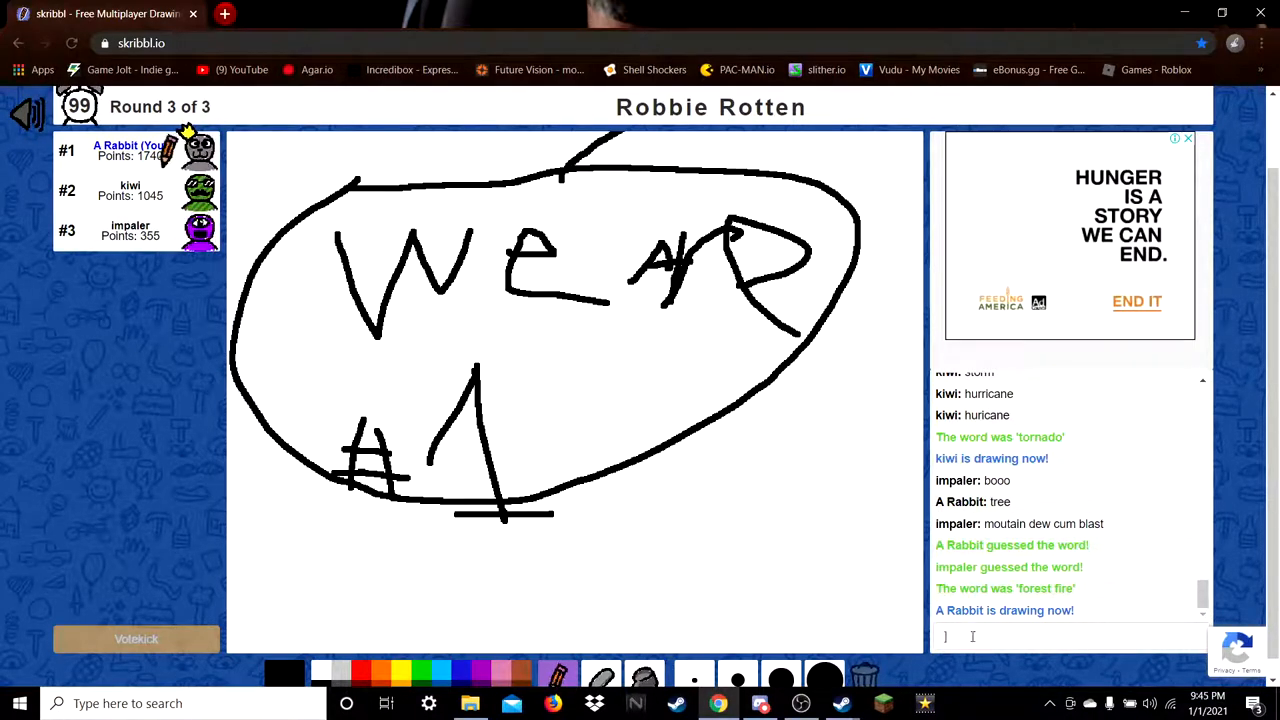
{"action": "left_click", "coordinate": [1068, 635]}
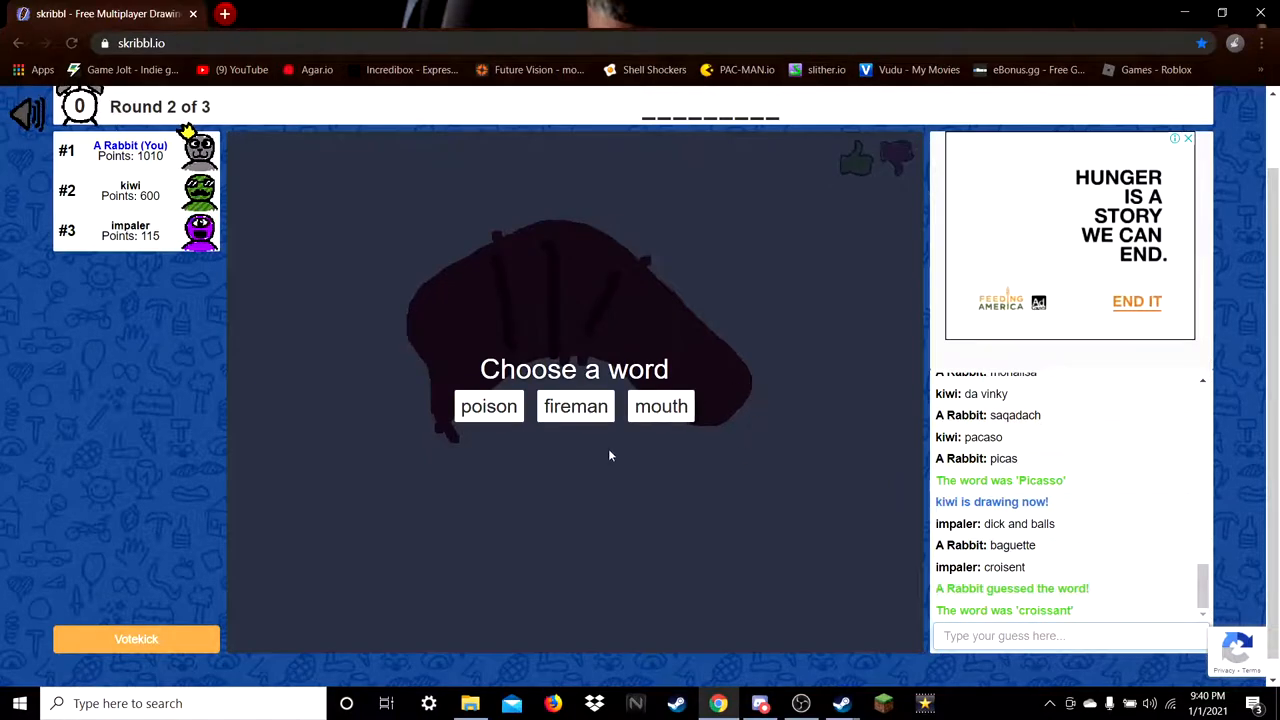
Choose 'fireman' to draw, then view the Eiffel Tower search results and return to skribbl.io
{"action": "left_click", "coordinate": [575, 406]}
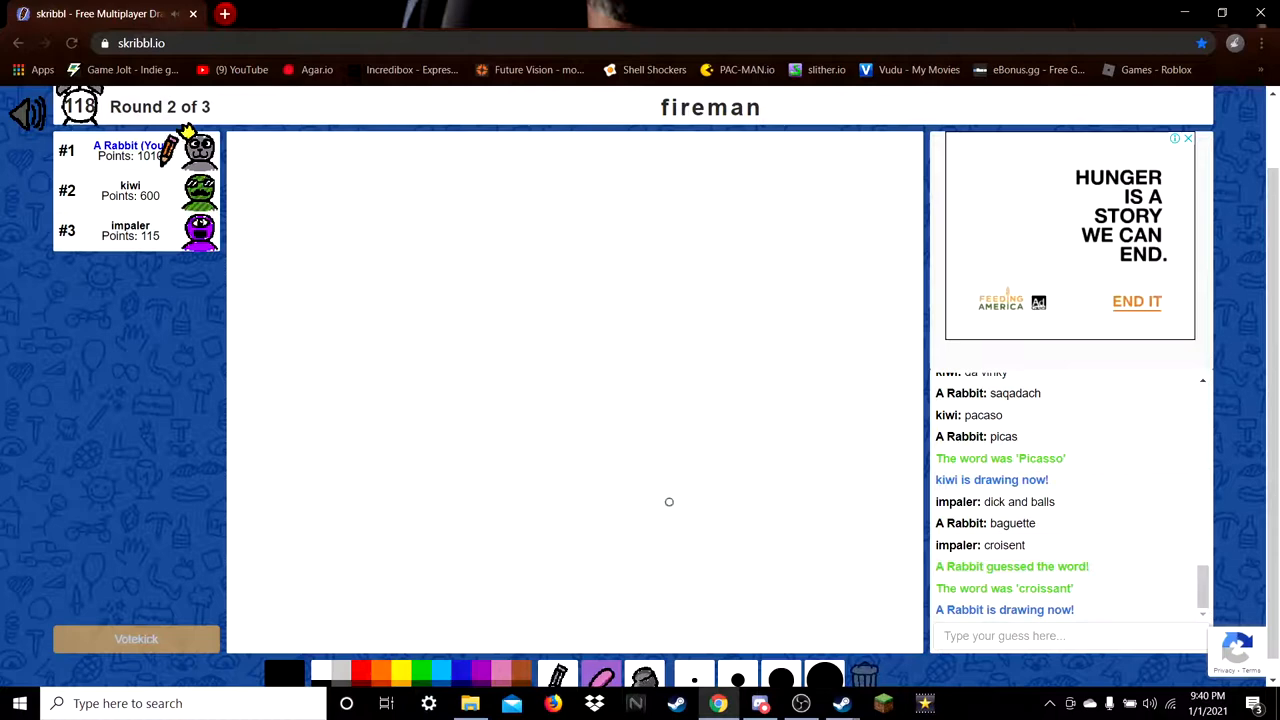
{"action": "mouse_move", "coordinate": [660, 233]}
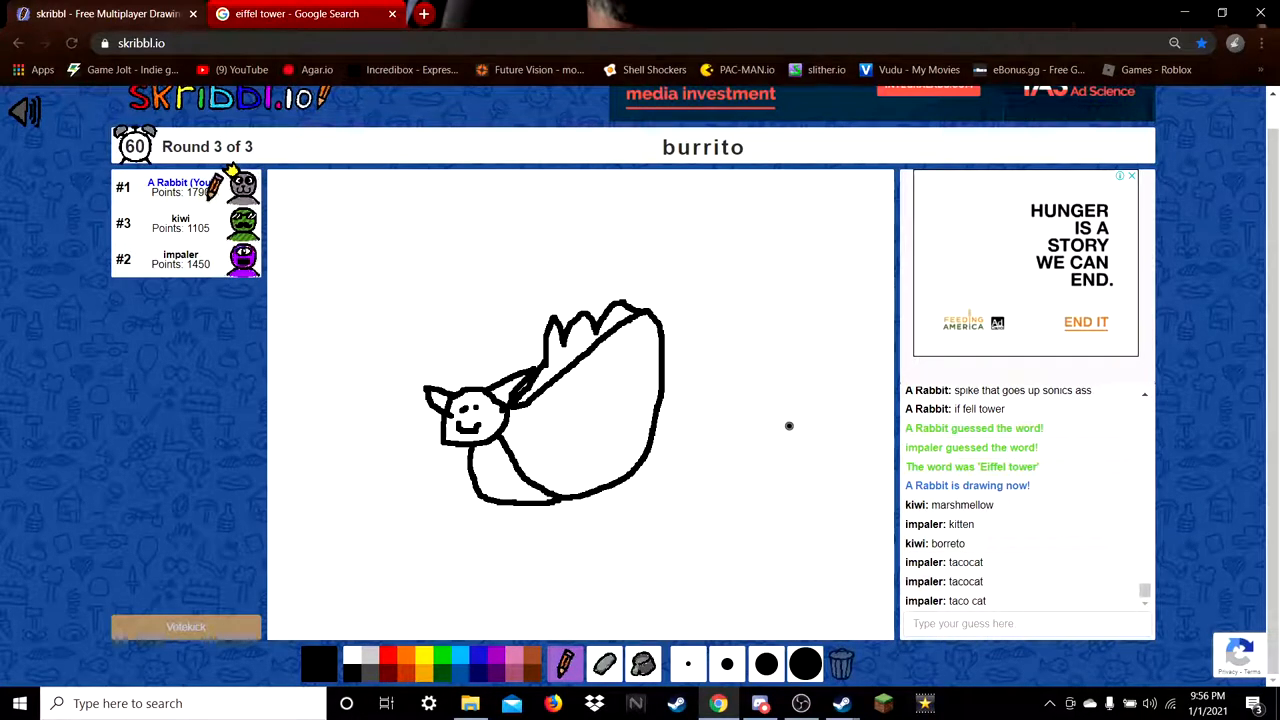
{"action": "left_click", "coordinate": [297, 13]}
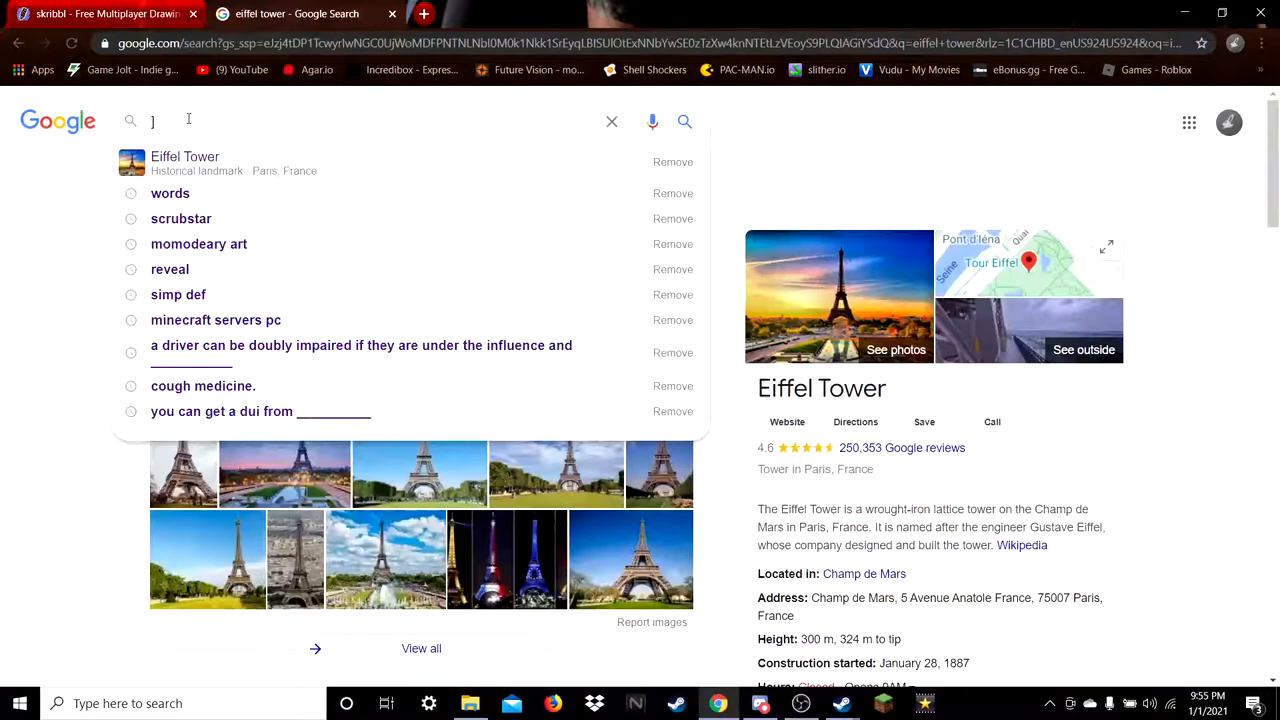
{"action": "left_click", "coordinate": [185, 155]}
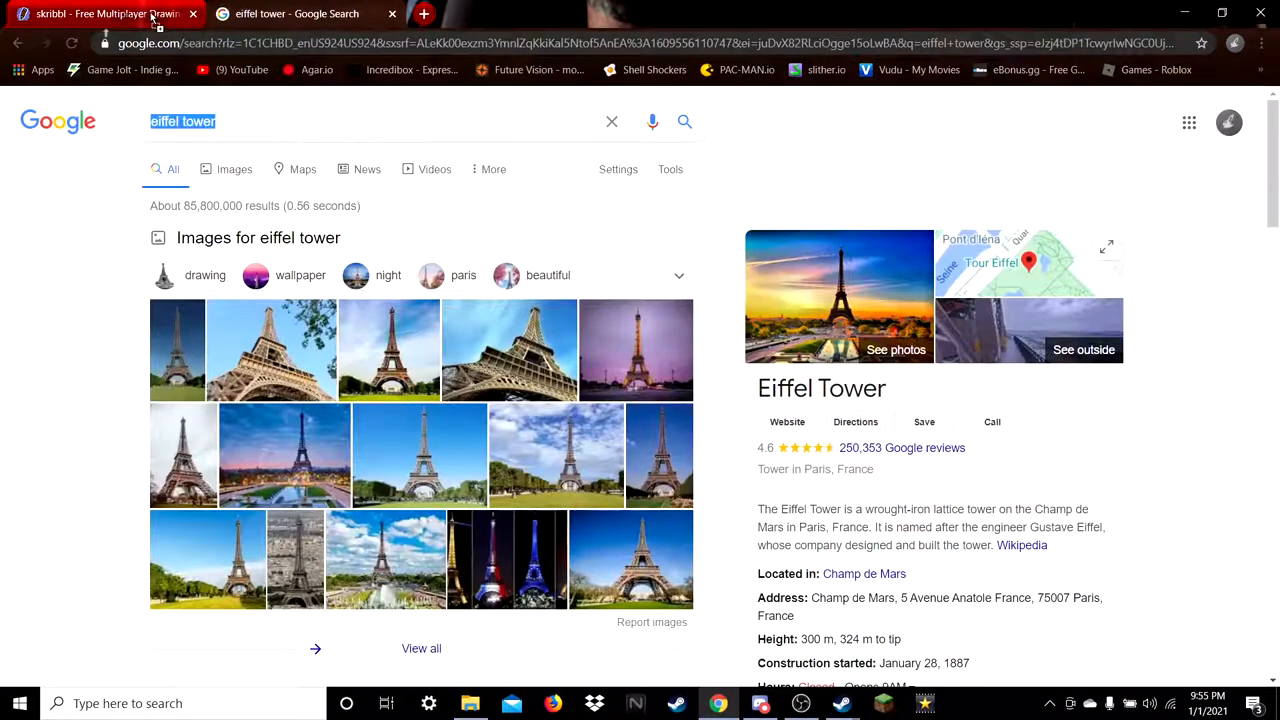
{"action": "left_click", "coordinate": [105, 13]}
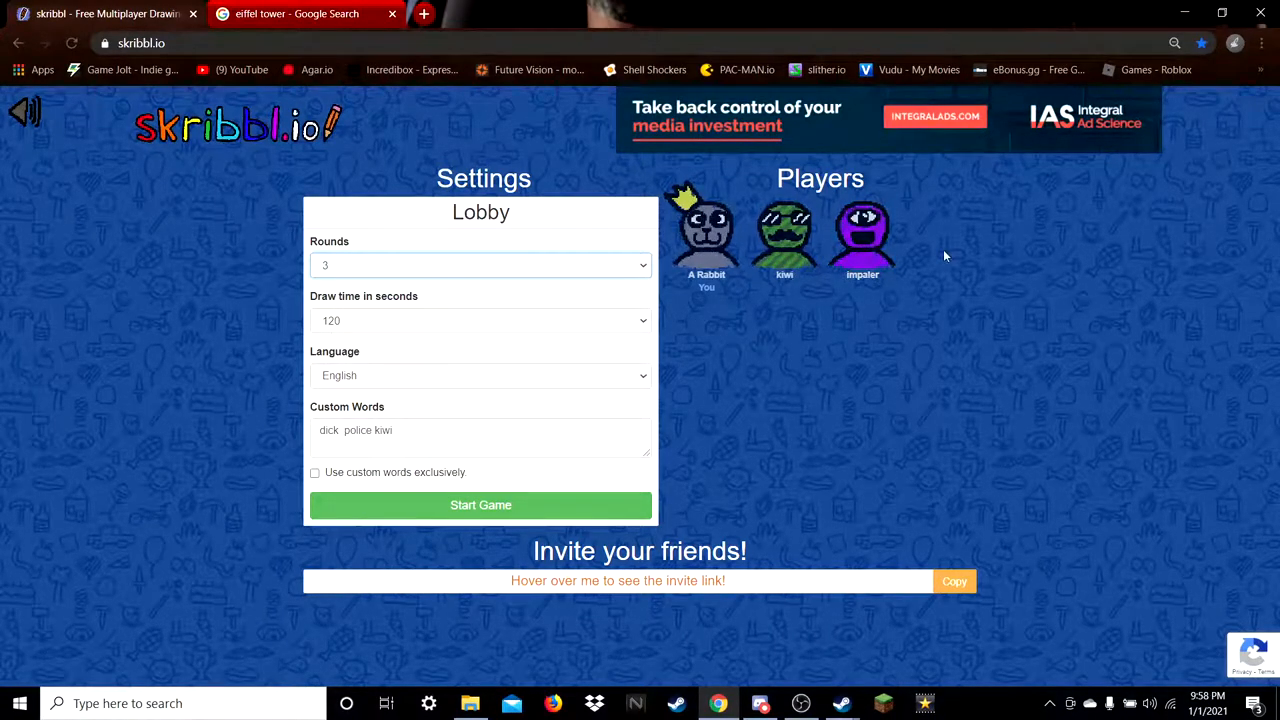
{"action": "mouse_move", "coordinate": [924, 278]}
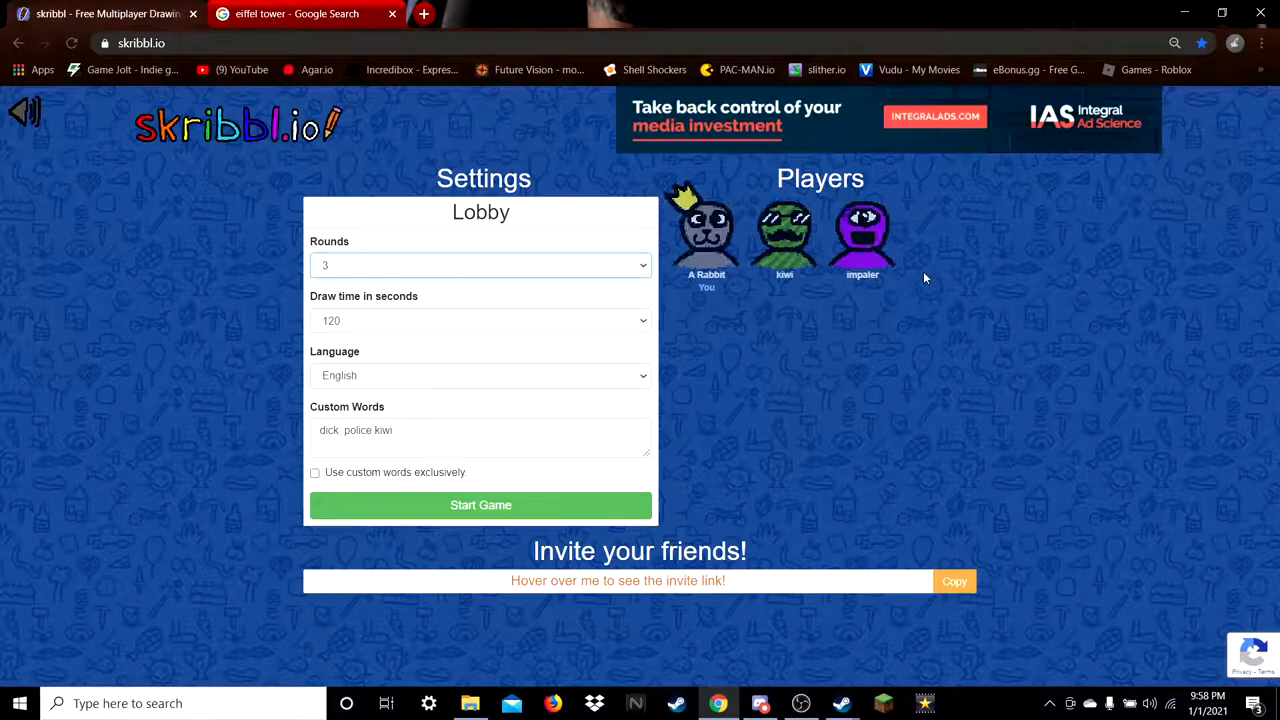
{"action": "mouse_move", "coordinate": [918, 281]}
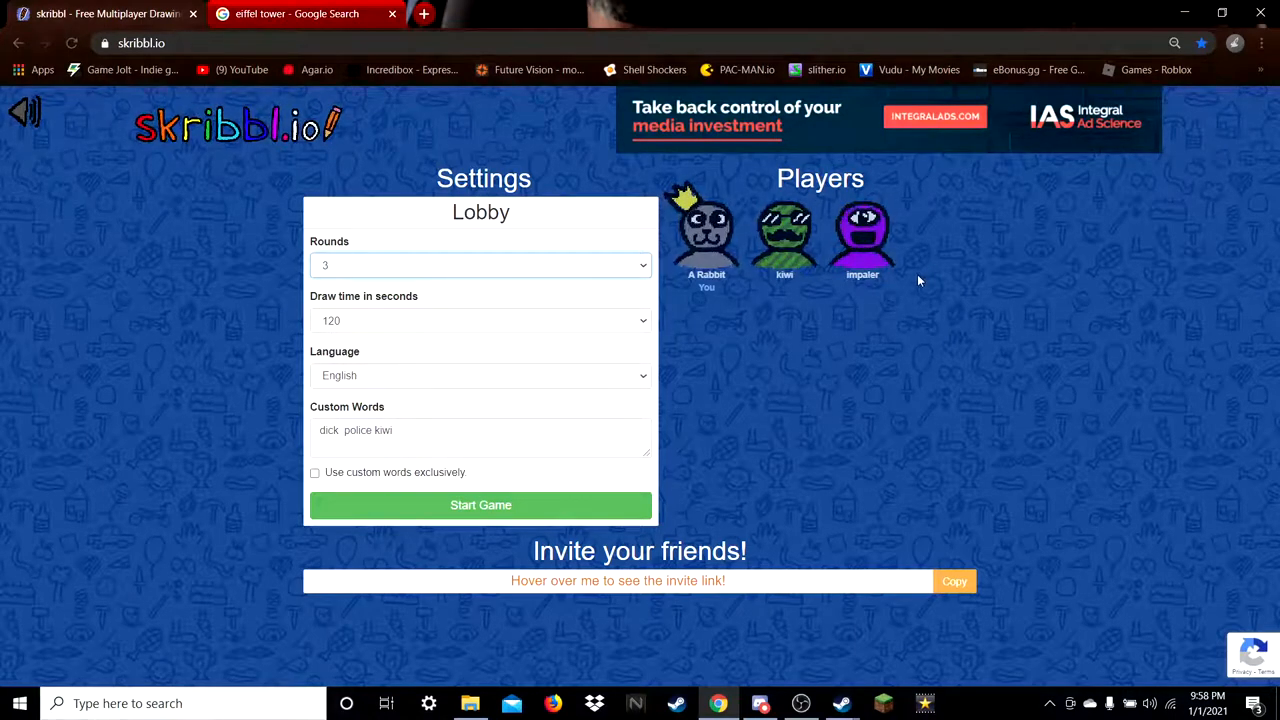